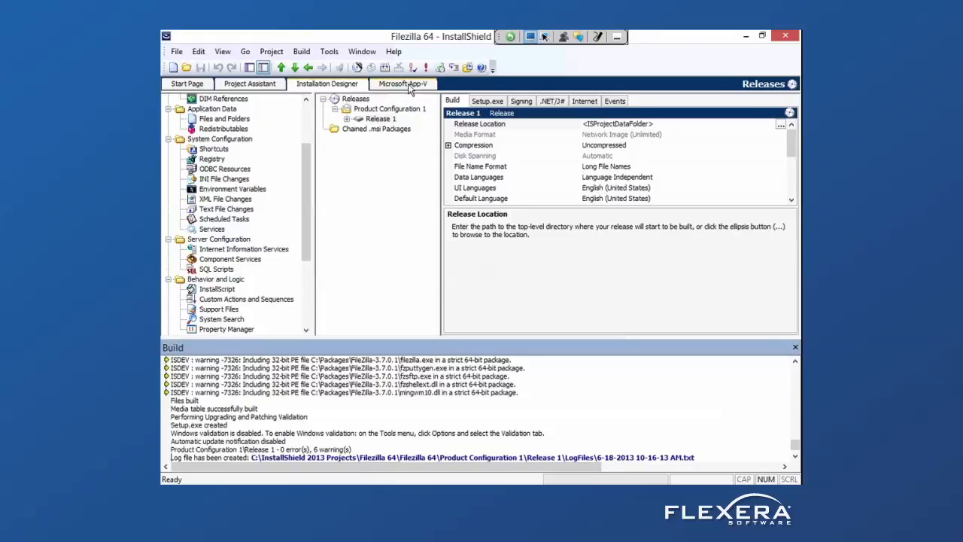
Step: Switch the Filezilla 64 project to the Microsoft App-V Assistant view
left_click(403, 84)
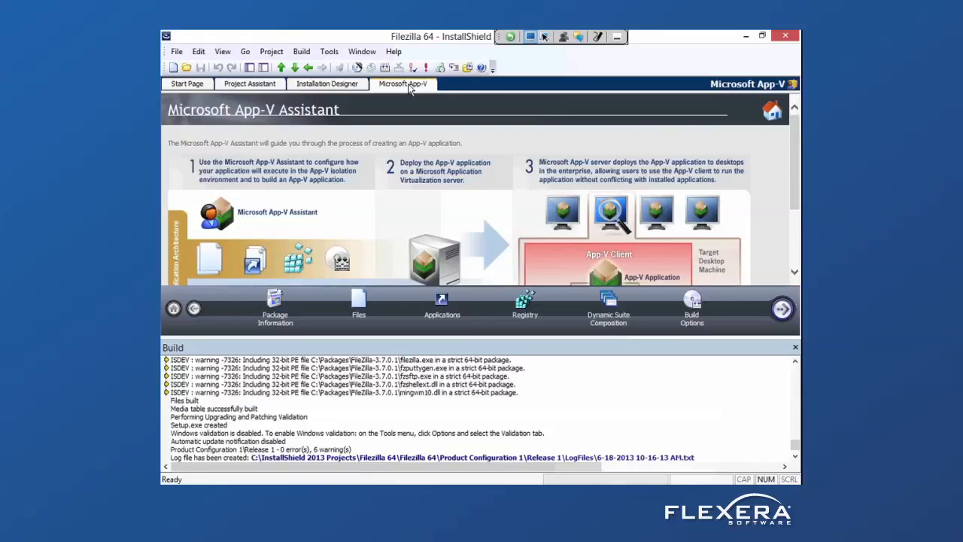
scroll("right", 3)
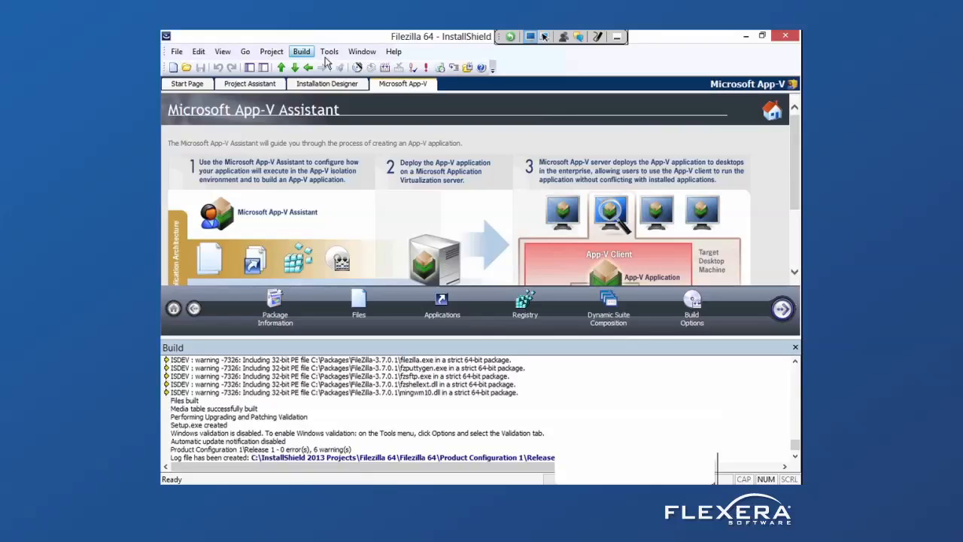
Step: Run the Virtualization Suitability Suite for App-V 4.x on Filezilla 64.msi from the Build menu
left_click(301, 51)
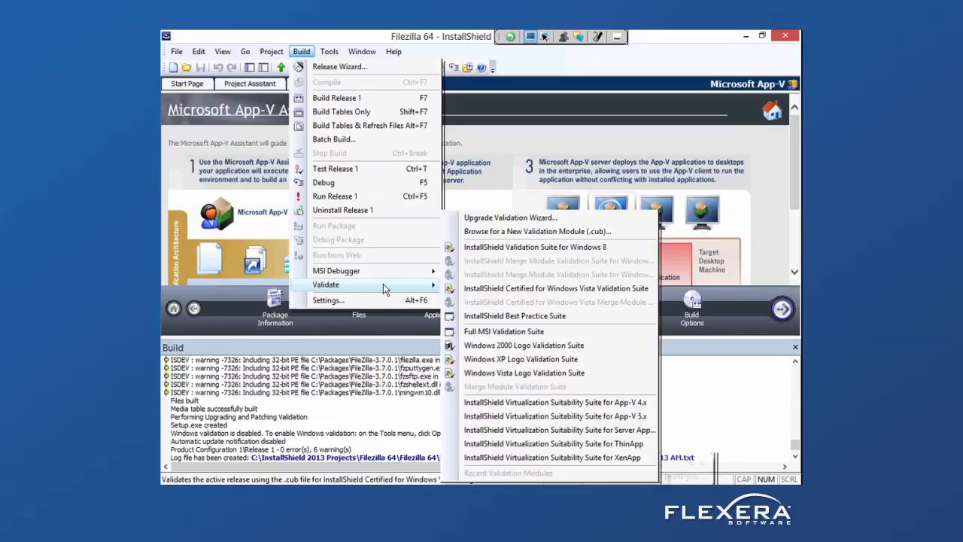
mouse_move(555, 415)
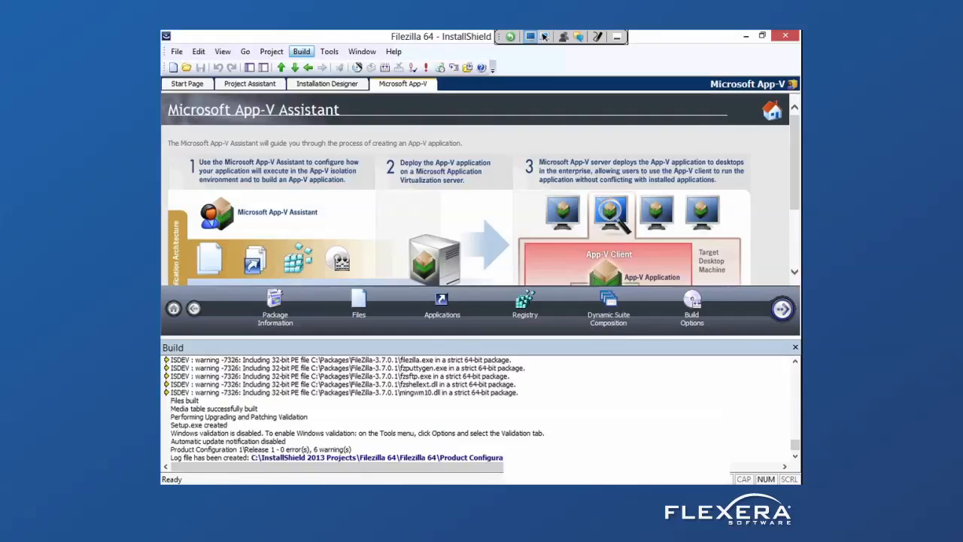
left_click(301, 52)
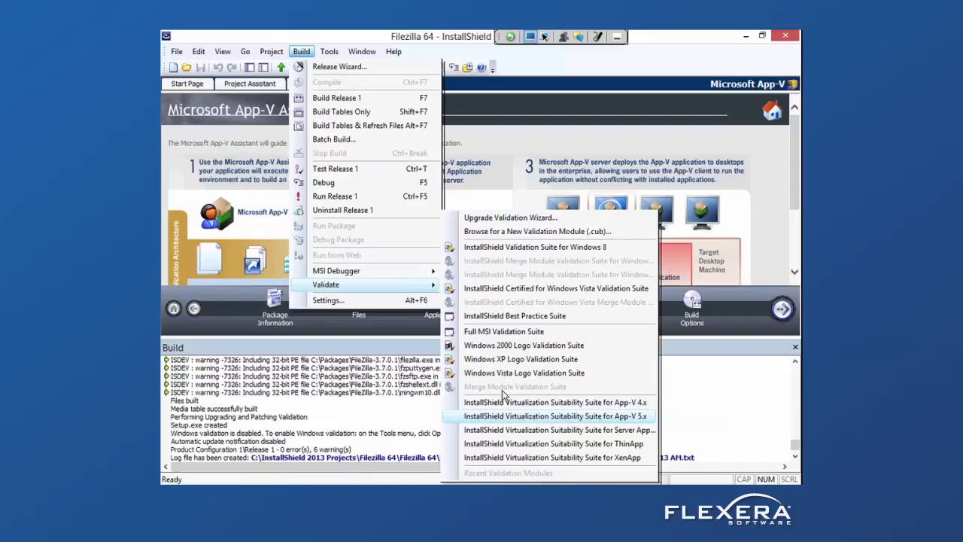
mouse_move(509, 421)
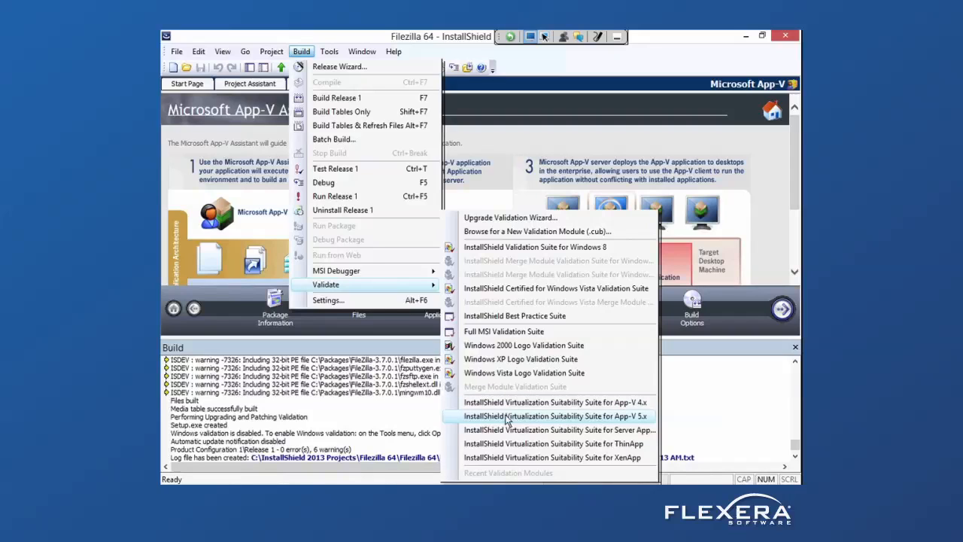
mouse_move(512, 458)
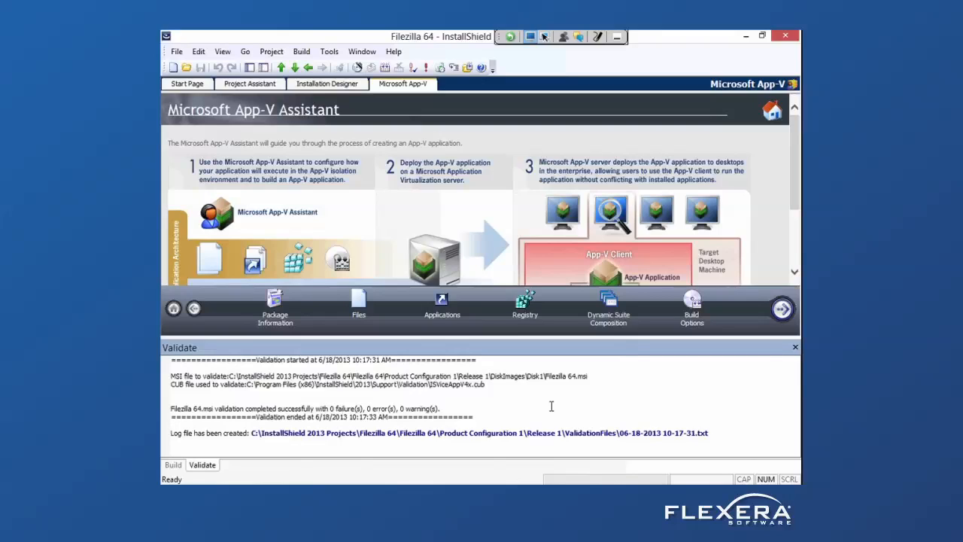
mouse_move(512, 400)
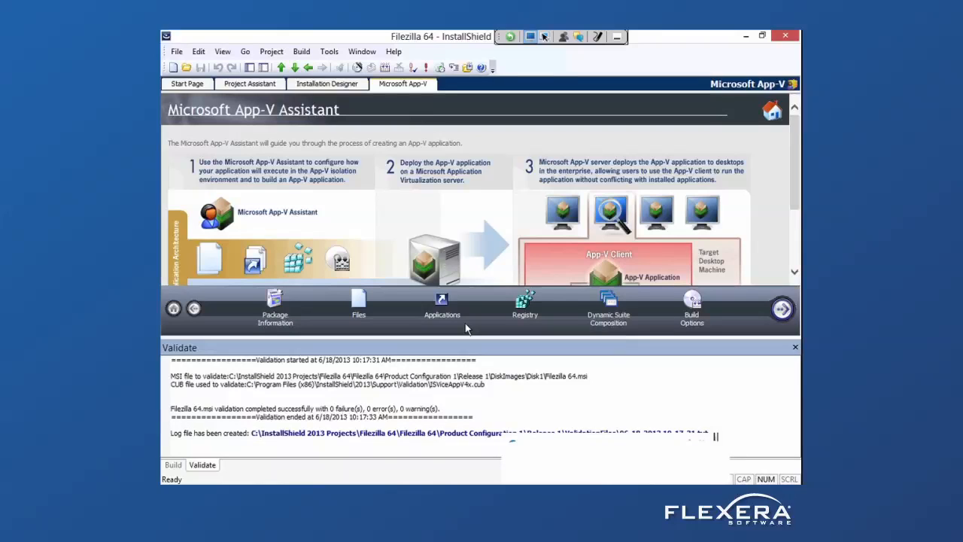
mouse_move(358, 304)
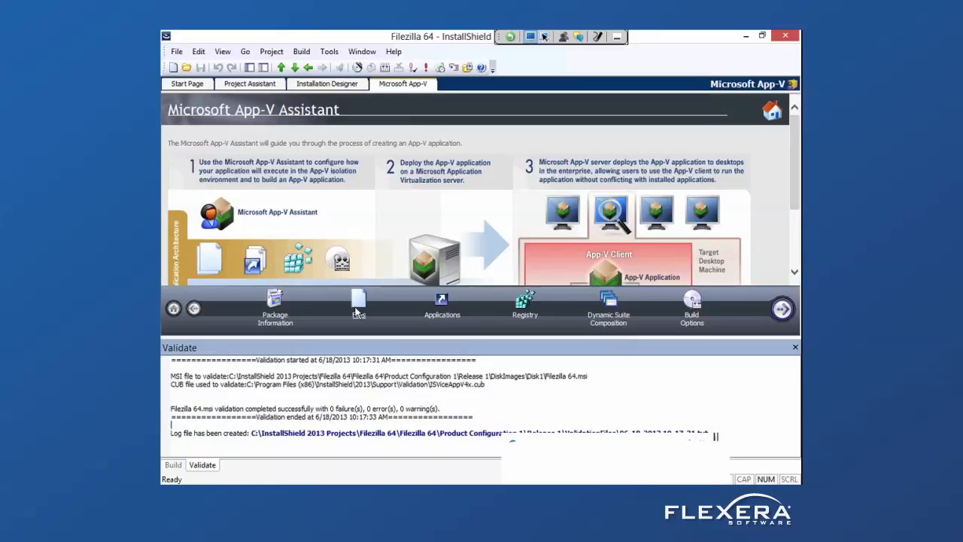
Step: Check Release 1 under Product Configuration 1 in the App-V build options
left_click(274, 308)
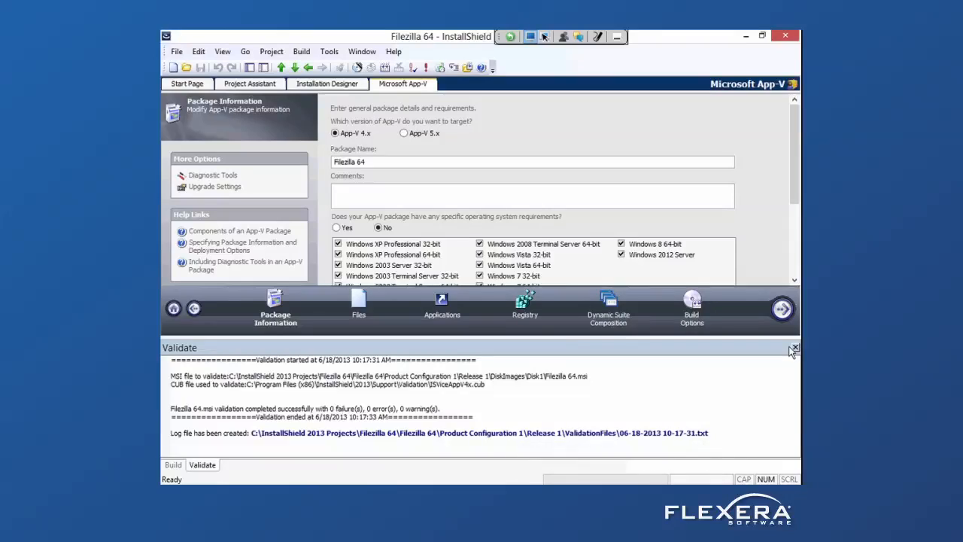
left_click(692, 304)
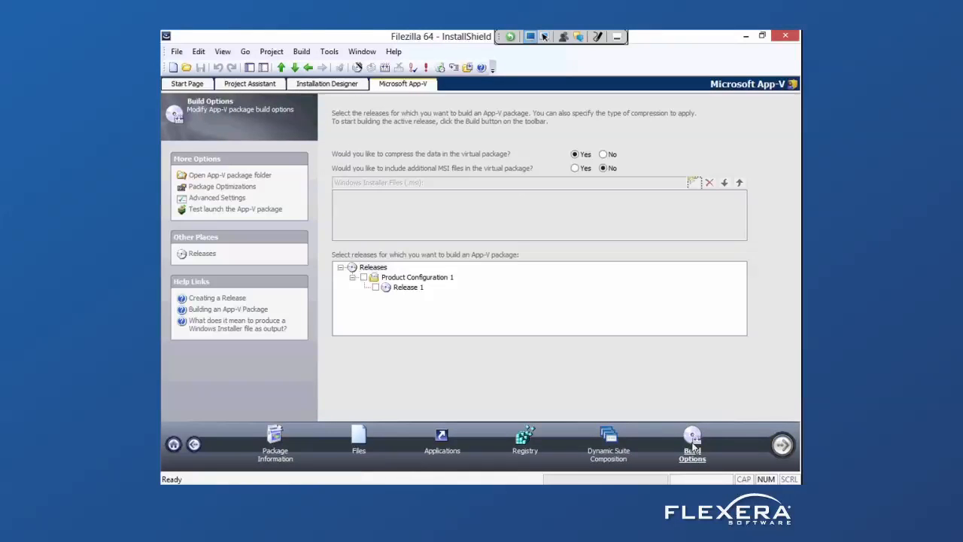
left_click(376, 288)
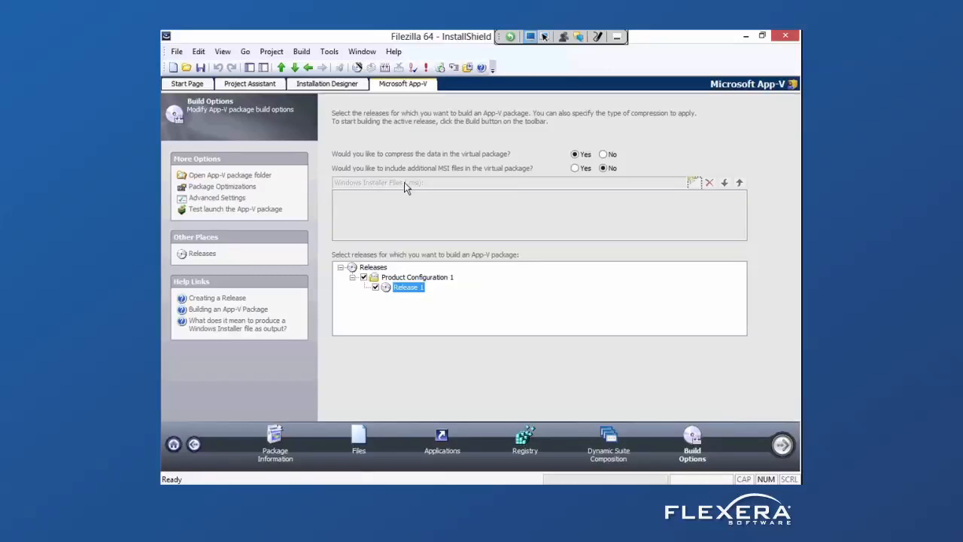
Step: Build Release 1 (F7) to produce the Filezilla 64 App-V package
left_click(301, 51)
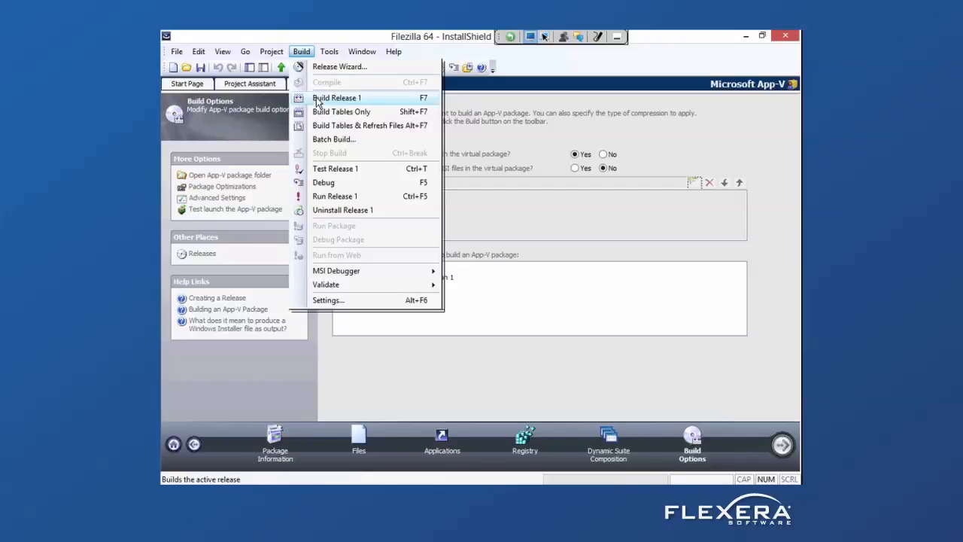
left_click(338, 97)
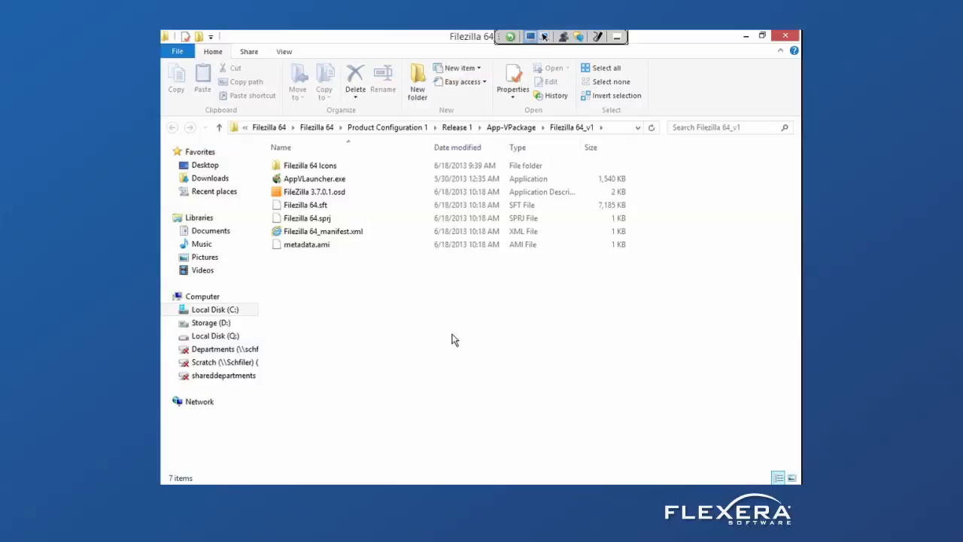
Step: Inspect the generated App-V launcher file in the Filezilla 64_v1 output folder
left_click(313, 178)
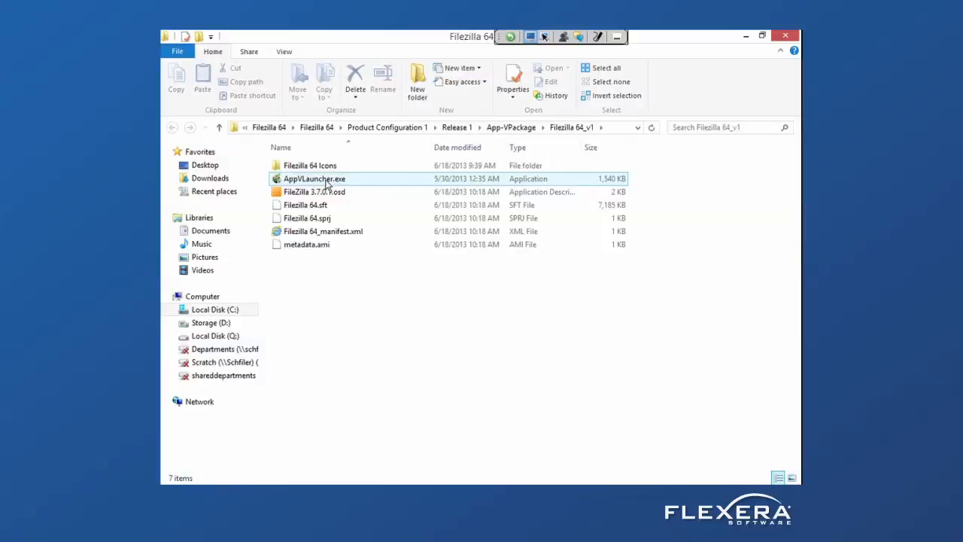
left_click(313, 178)
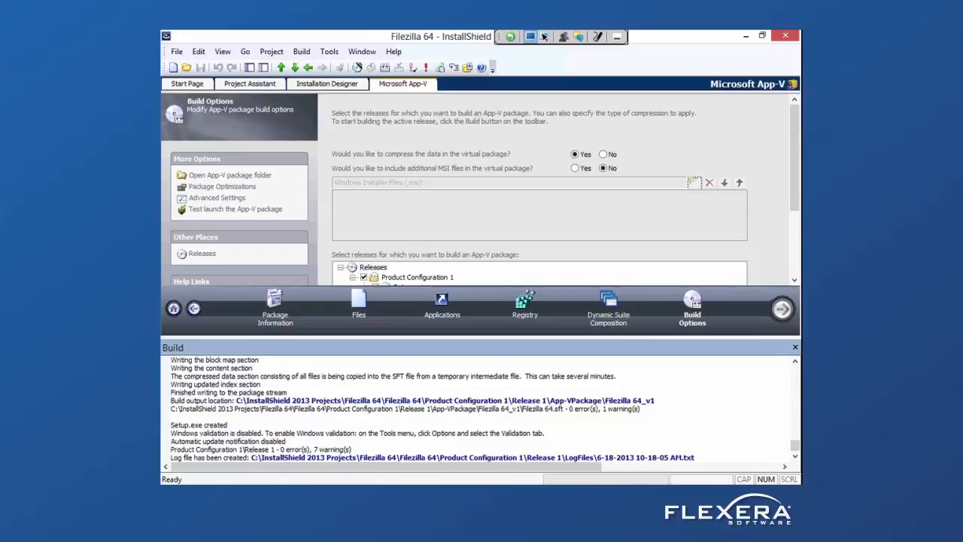
Step: Close the Build output pane so the App-V build options fill the window
left_click(794, 346)
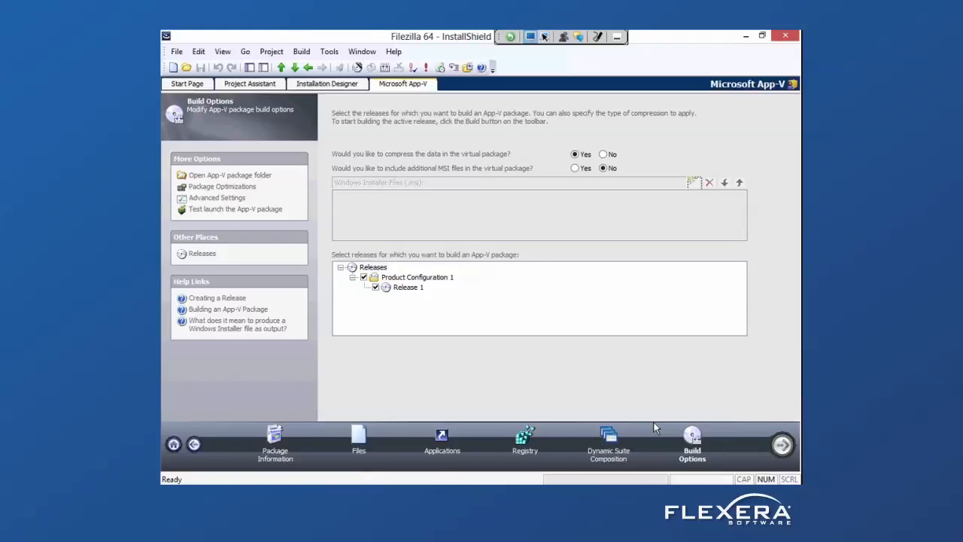
mouse_move(513, 446)
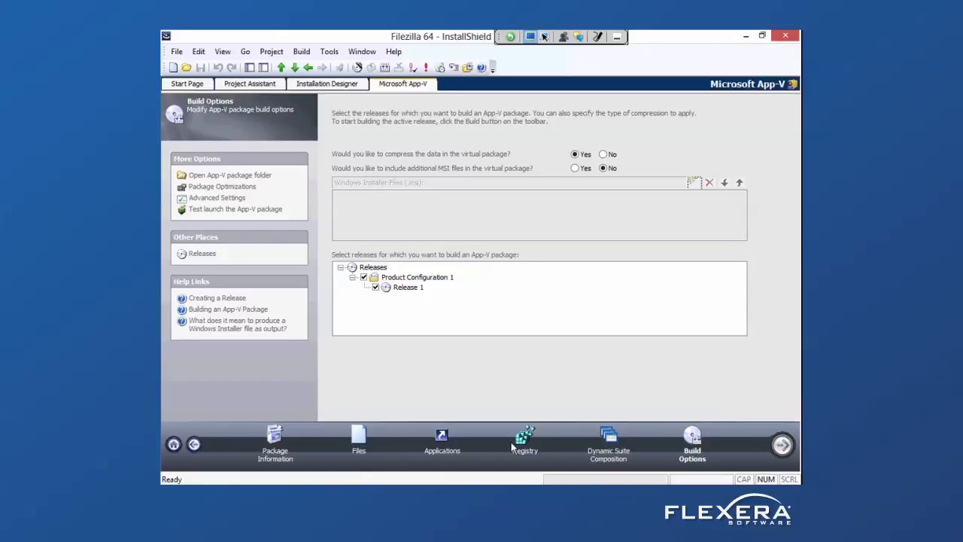